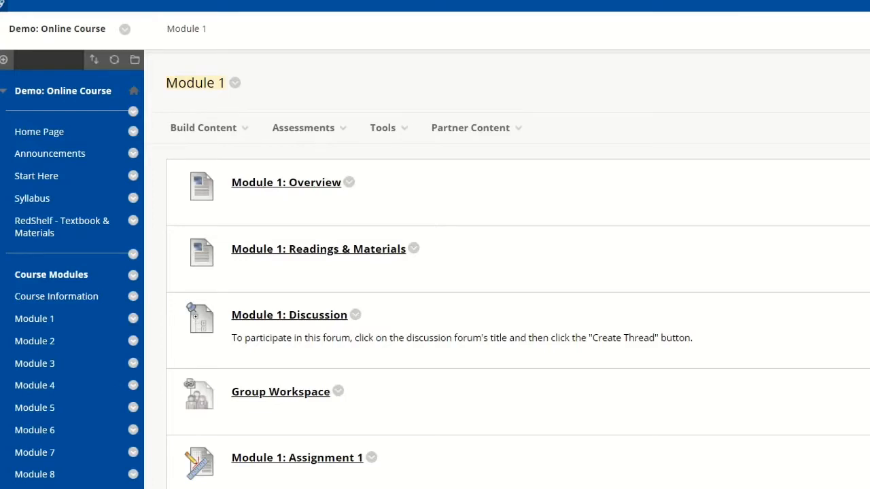
mouse_move(411, 214)
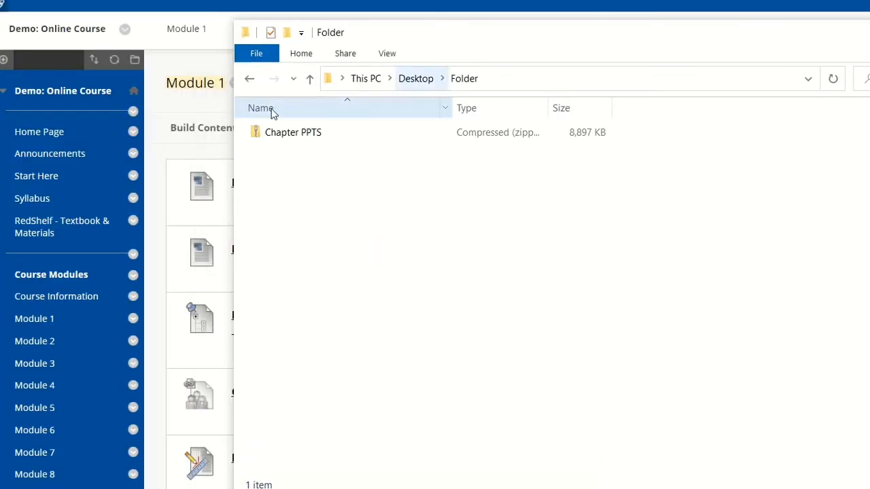
Step: Open the demo_online_8_Modules course files and show the Upload menu options
left_click(293, 132)
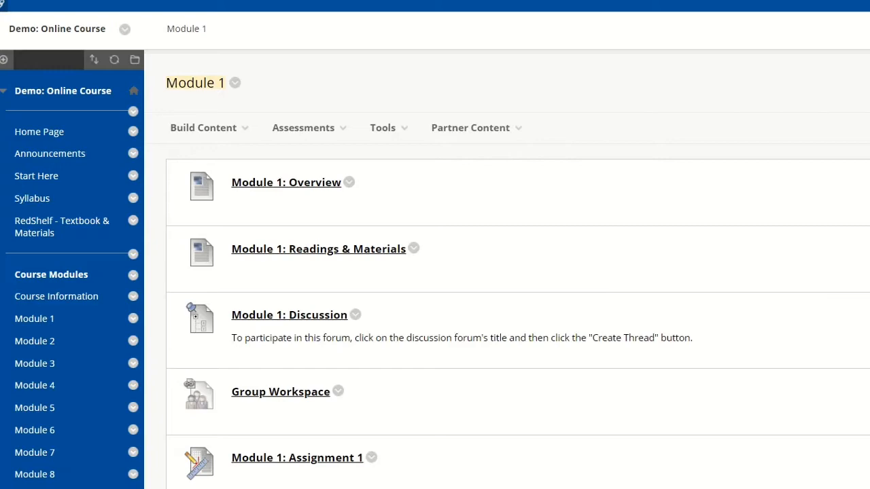
scroll("down", 3)
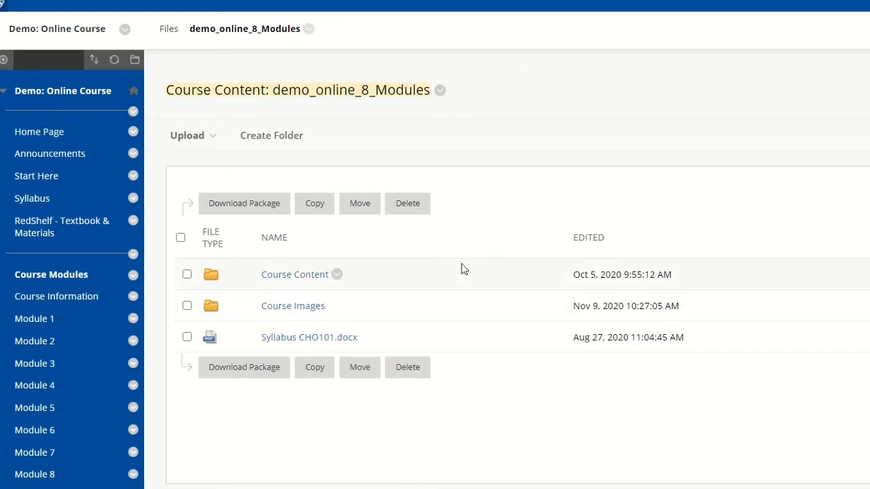
mouse_move(382, 362)
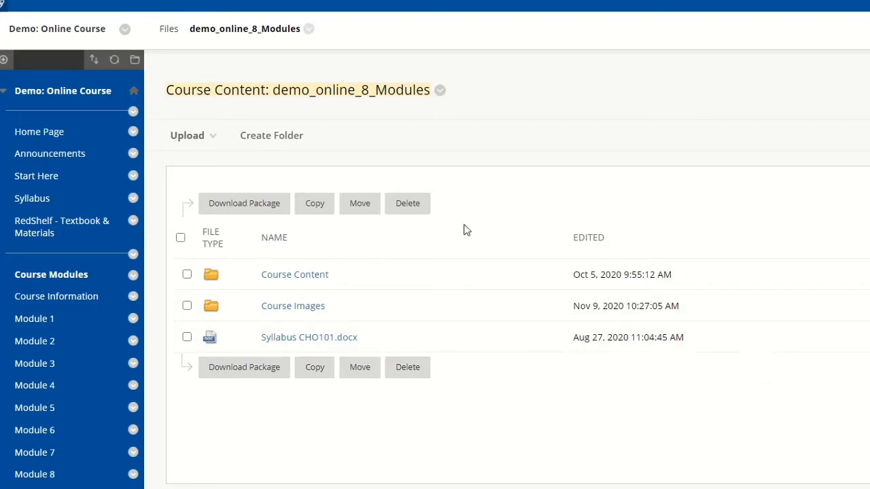
left_click(191, 135)
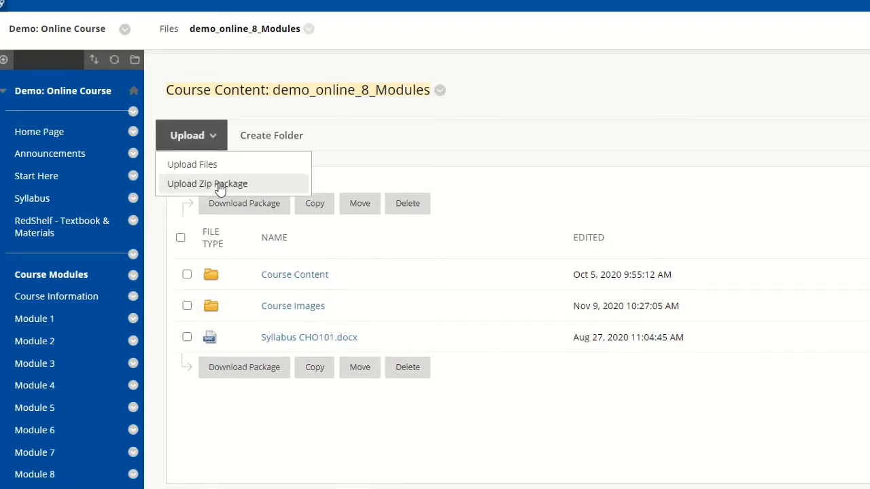
Step: Upload Chapter PPTS.zip as a zip package from the computer and submit it
left_click(207, 184)
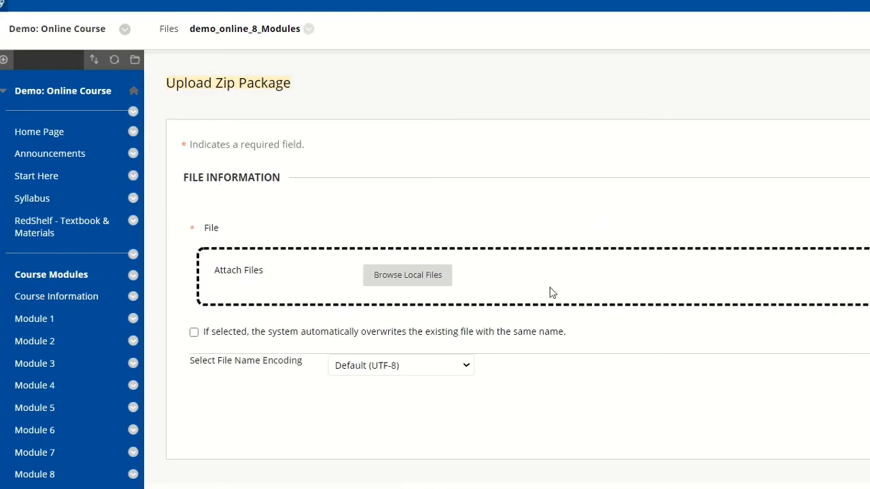
left_click(407, 274)
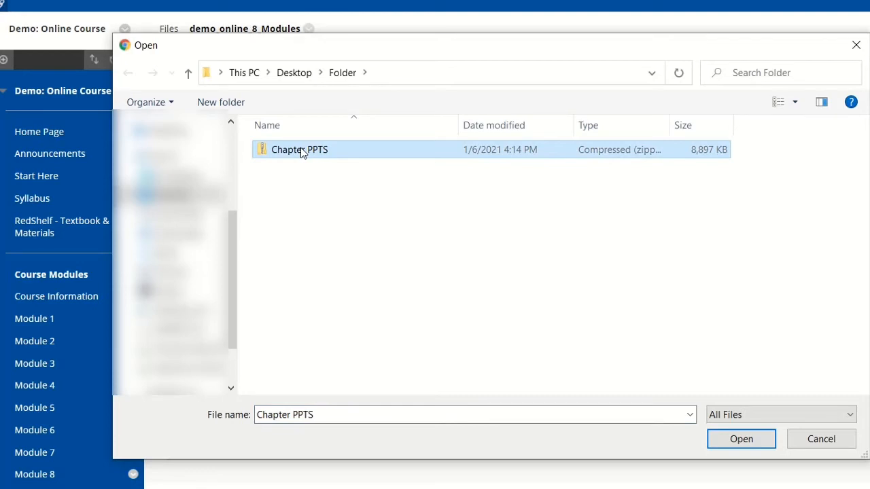
left_click(741, 439)
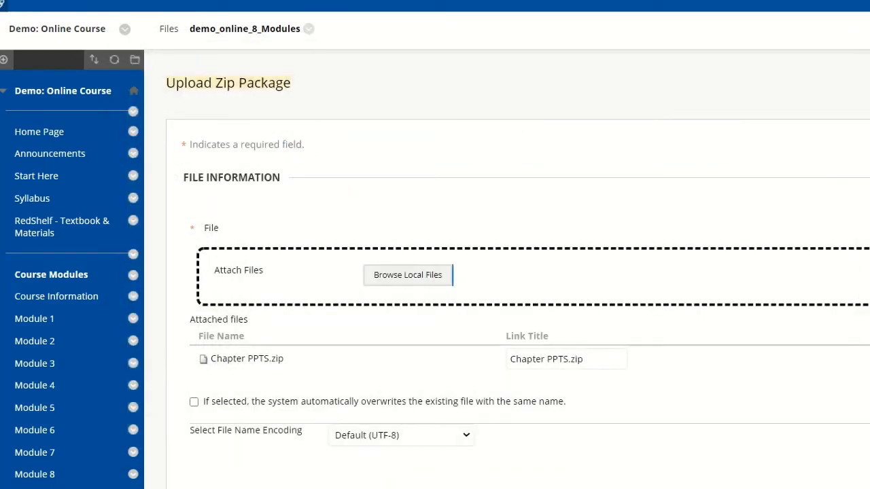
scroll("down", 3)
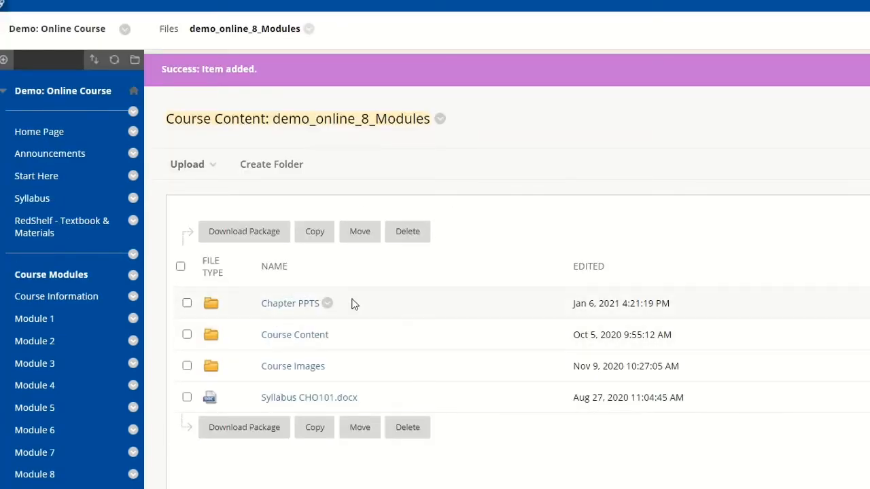
Step: Open the Chapter PPTS folder and scroll through the unpacked chapter PowerPoints
left_click(289, 303)
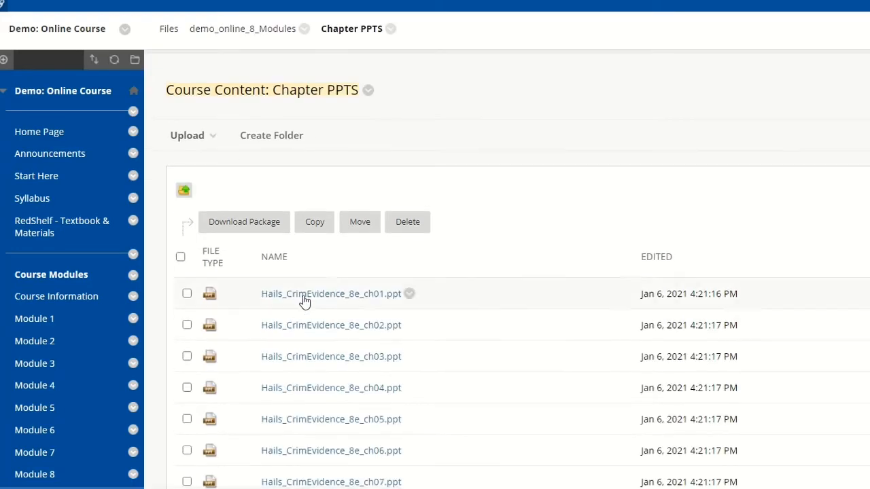
scroll("down", 3)
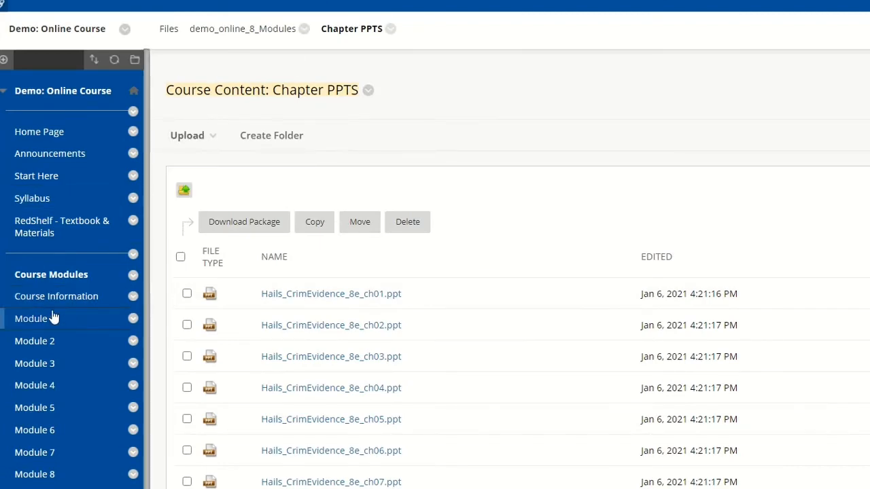
Step: From Module 1, browse Chapter PPTS and select the ch01–ch03 PowerPoints to attach
left_click(34, 318)
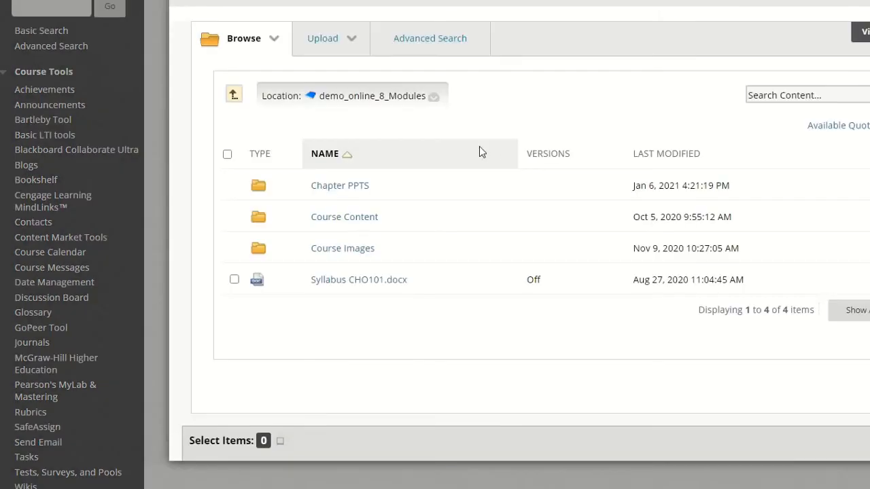
left_click(339, 185)
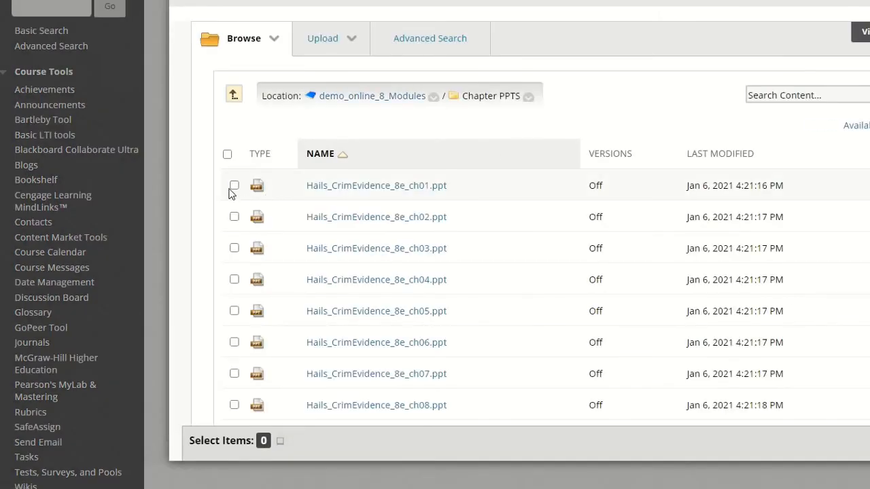
left_click(234, 248)
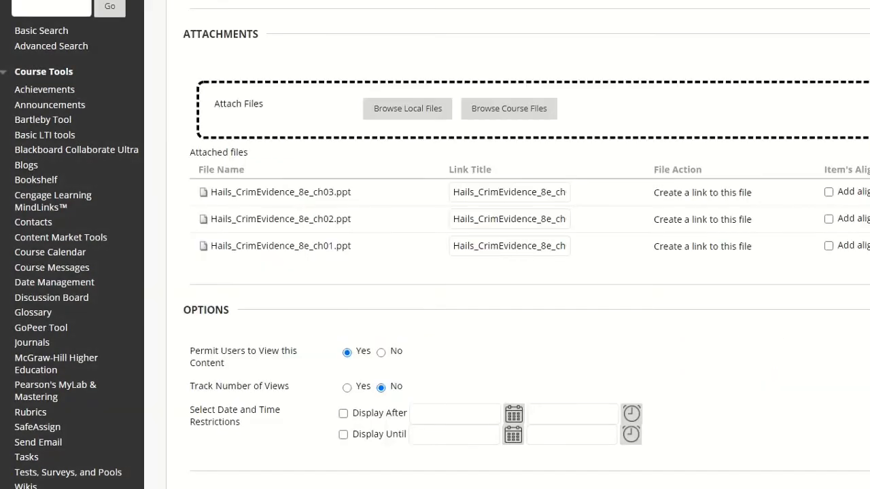
scroll("down", 3)
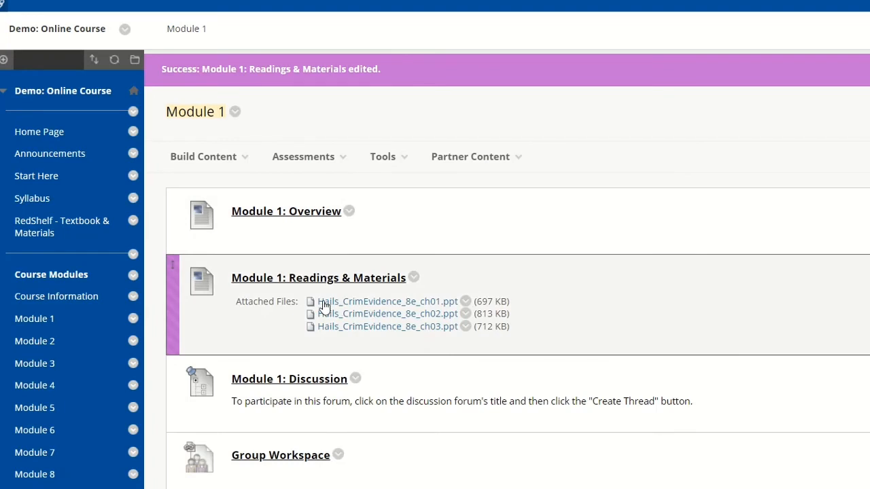
mouse_move(331, 314)
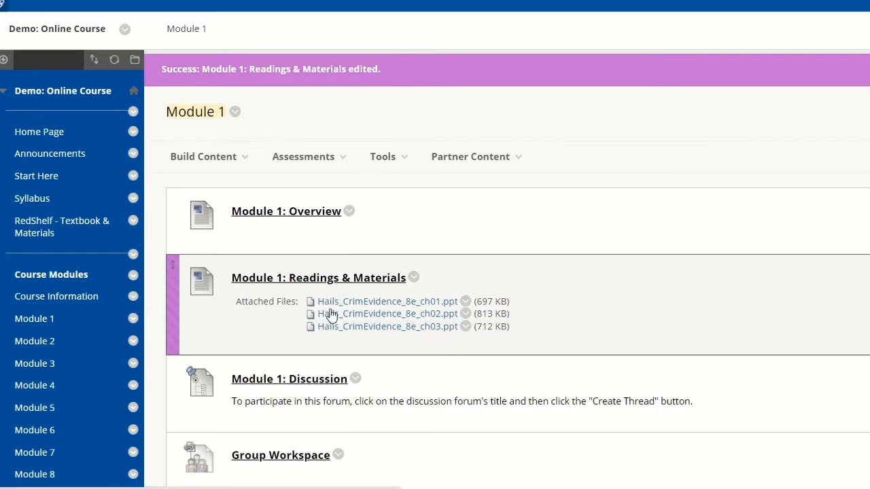